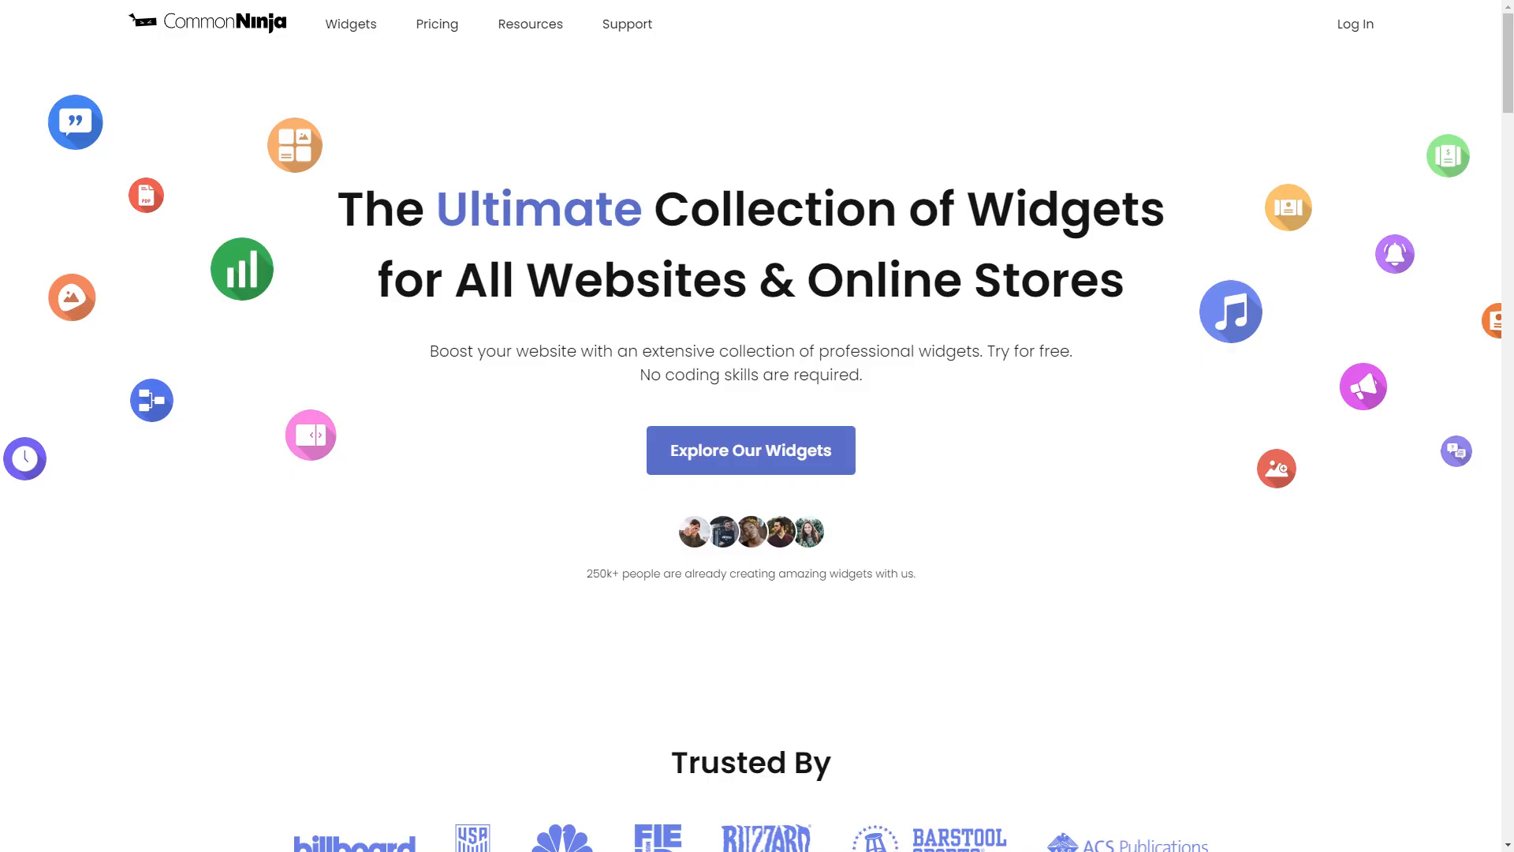
Browse the Common Ninja widget catalog down to the Image Slider widget
{"action": "left_click", "coordinate": [750, 450]}
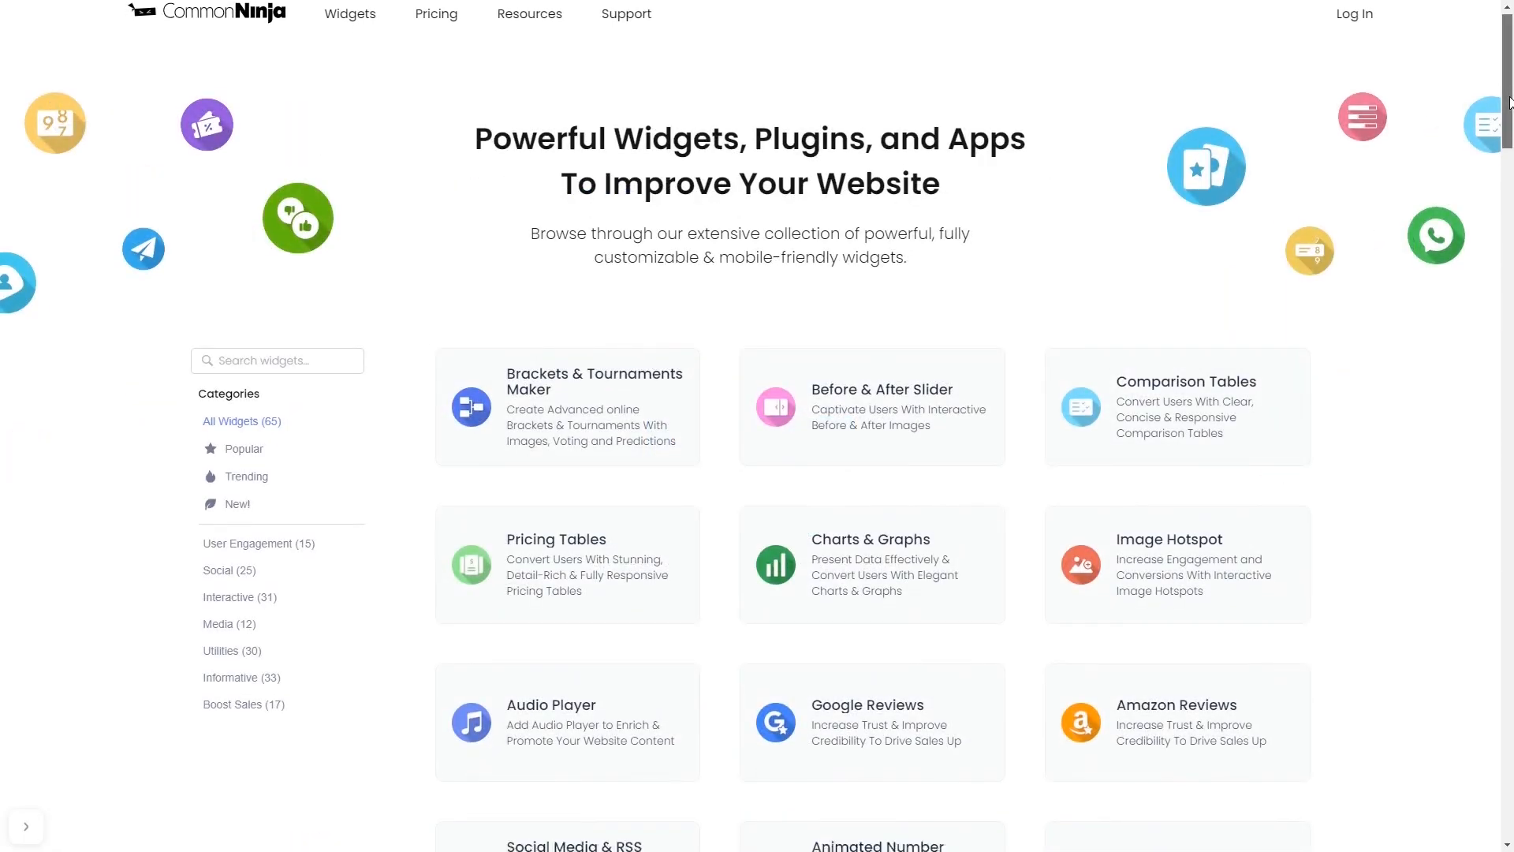
{"action": "scroll", "scroll_direction": "down", "scroll_amount": 3}
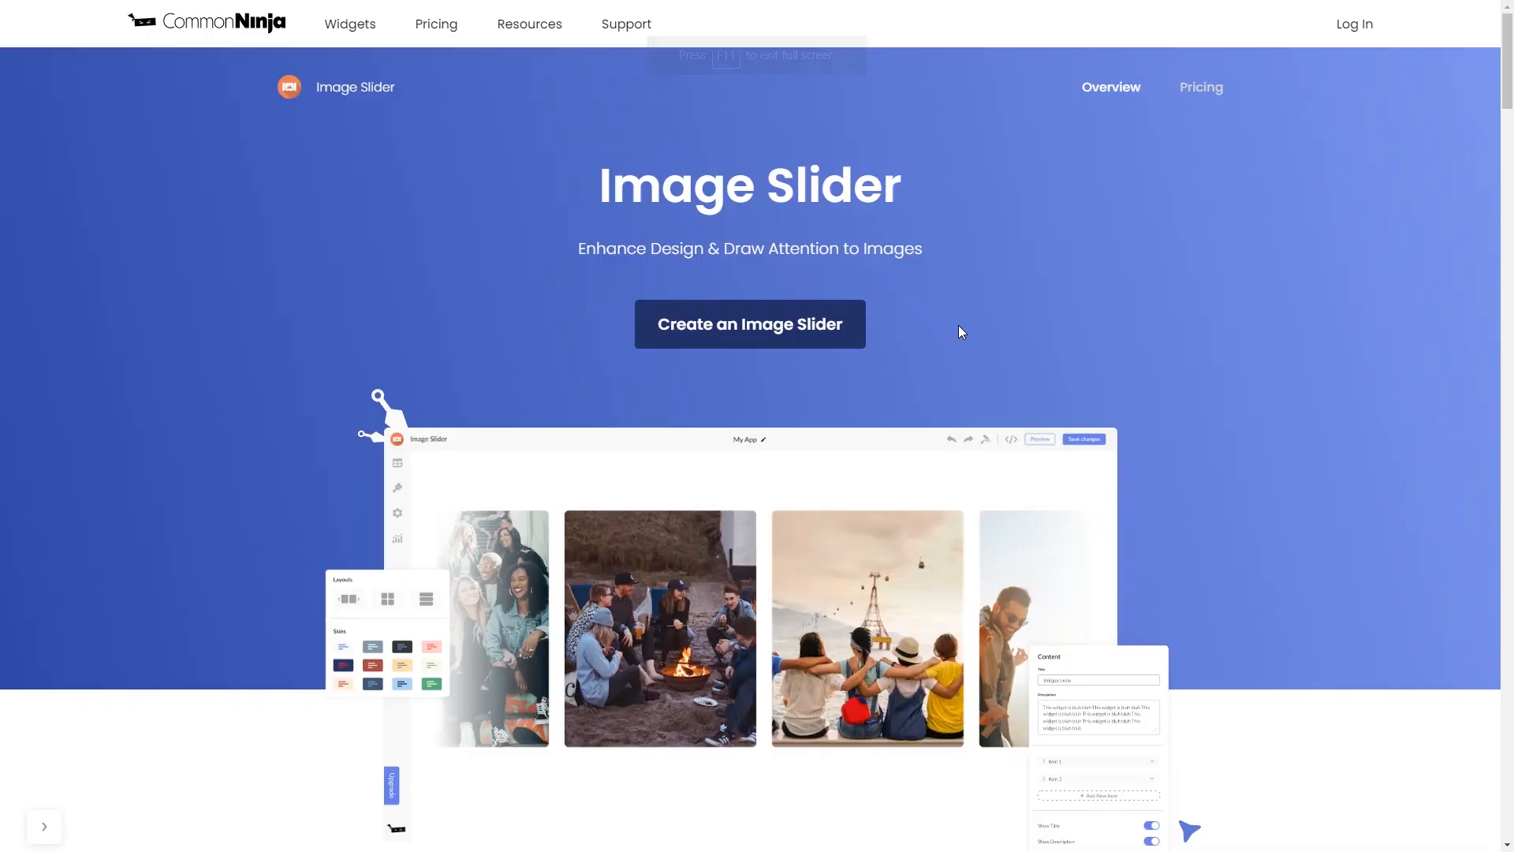
{"action": "mouse_move", "coordinate": [811, 338]}
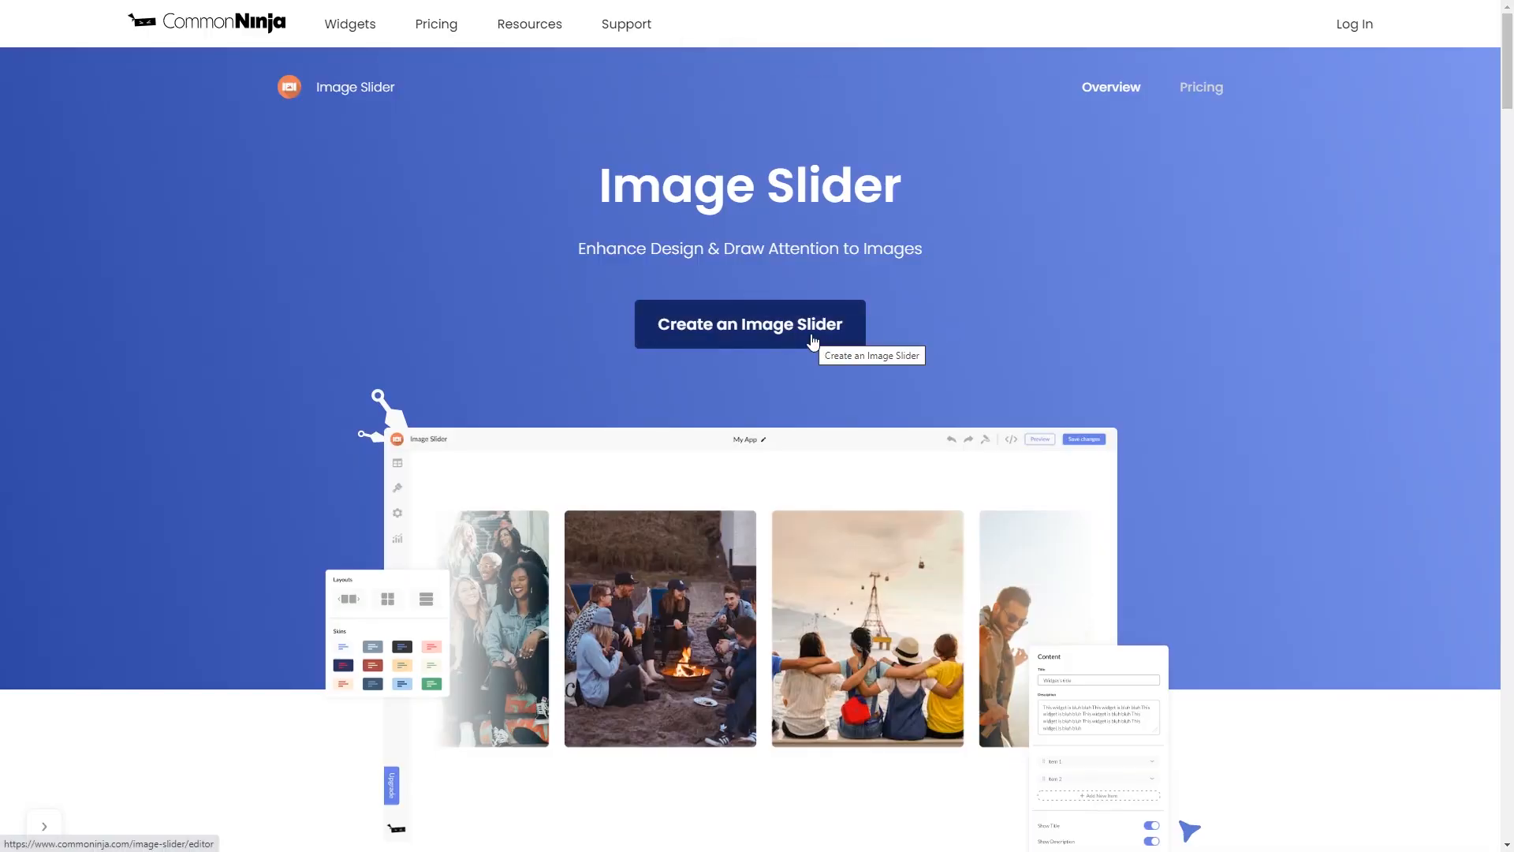
Create a new 'My Slider' image slider and review its Styles and Settings panels
{"action": "left_click", "coordinate": [748, 323]}
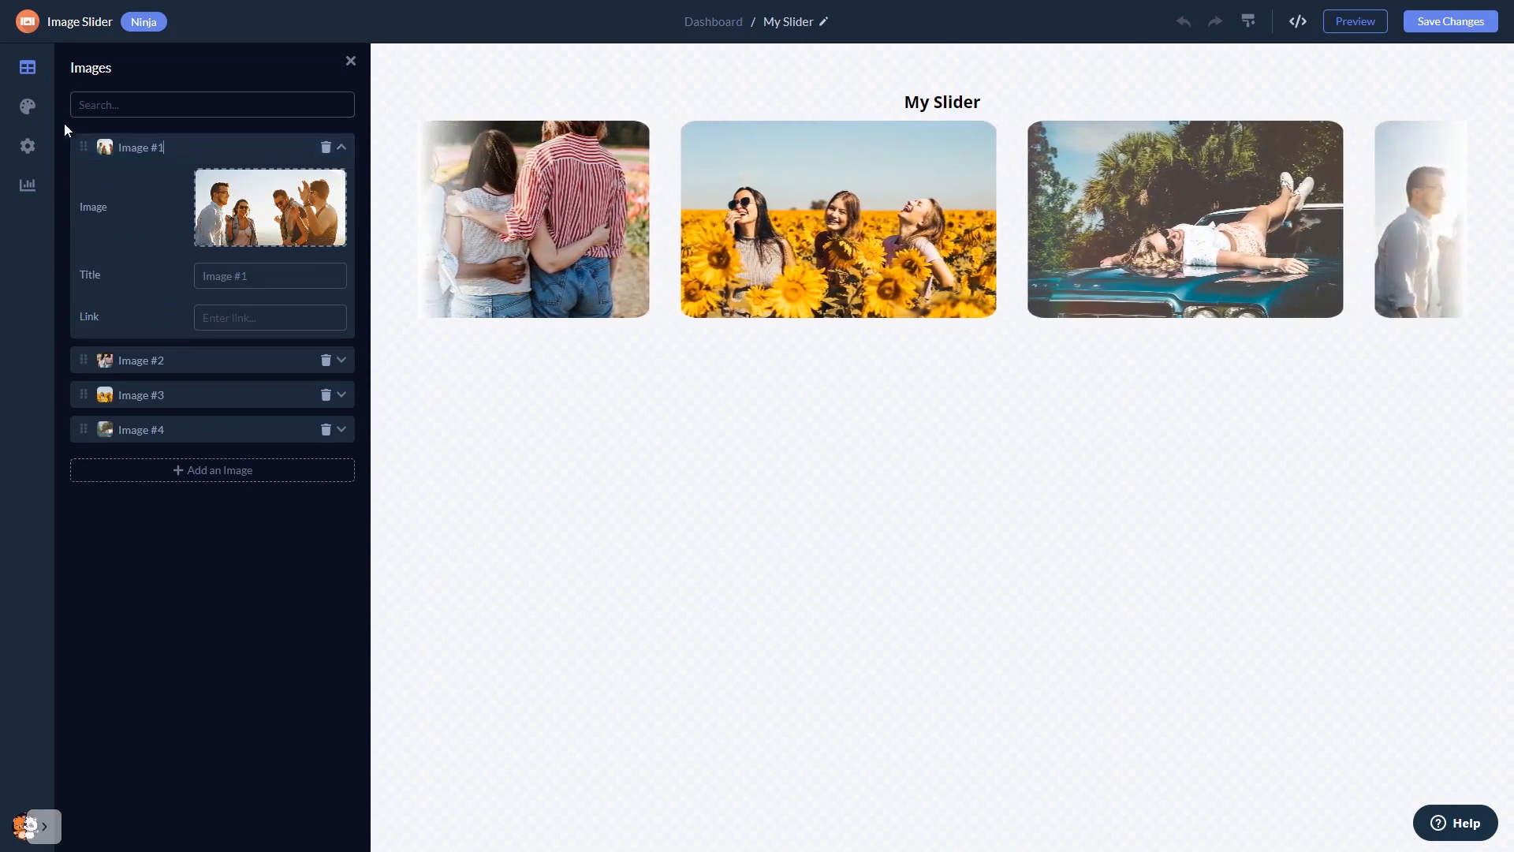
{"action": "left_click", "coordinate": [27, 106]}
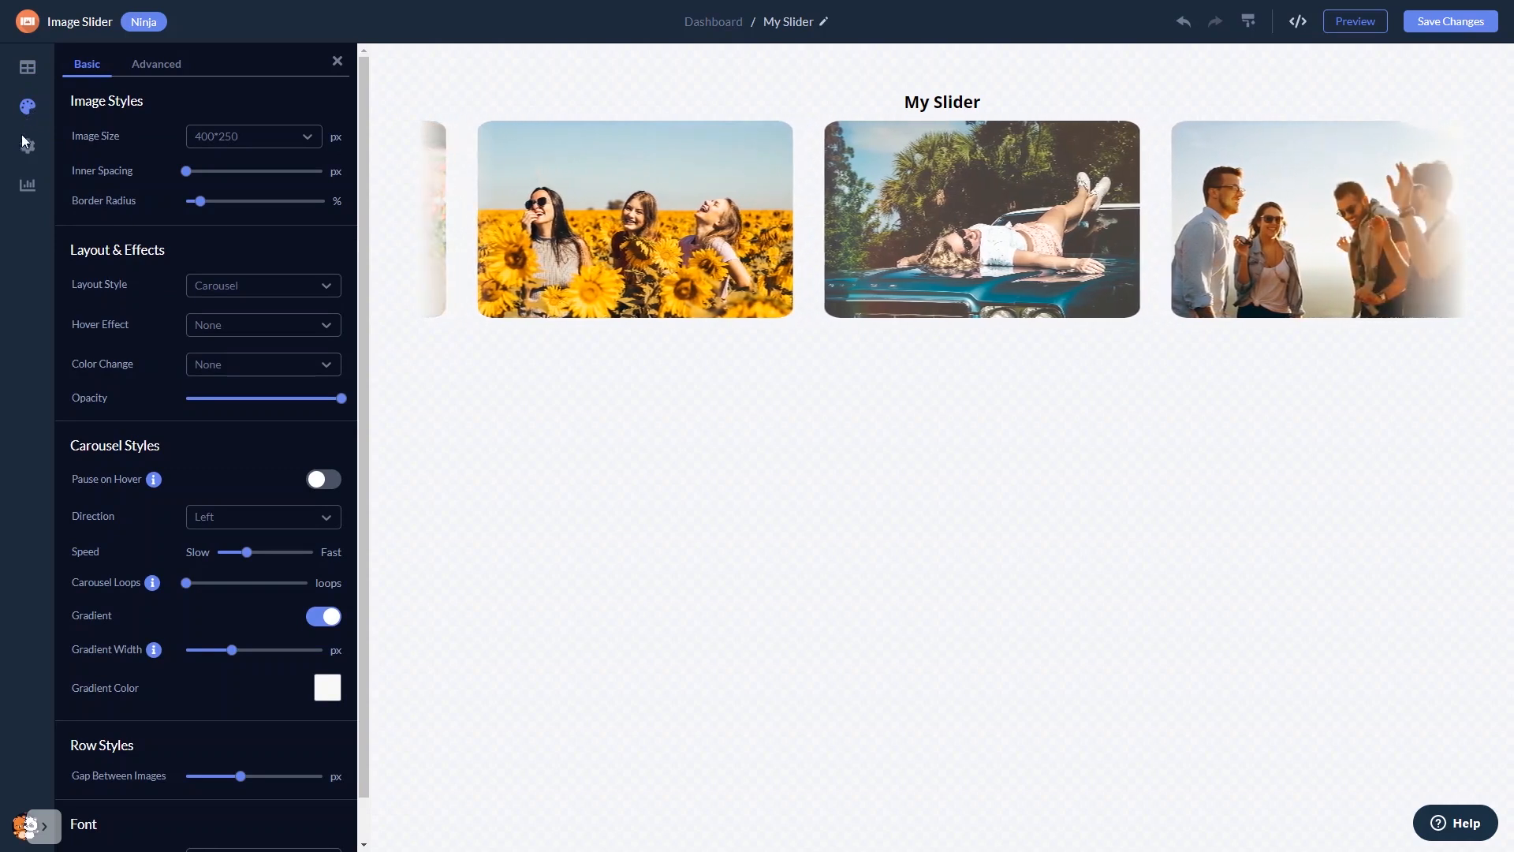
{"action": "left_click", "coordinate": [26, 147]}
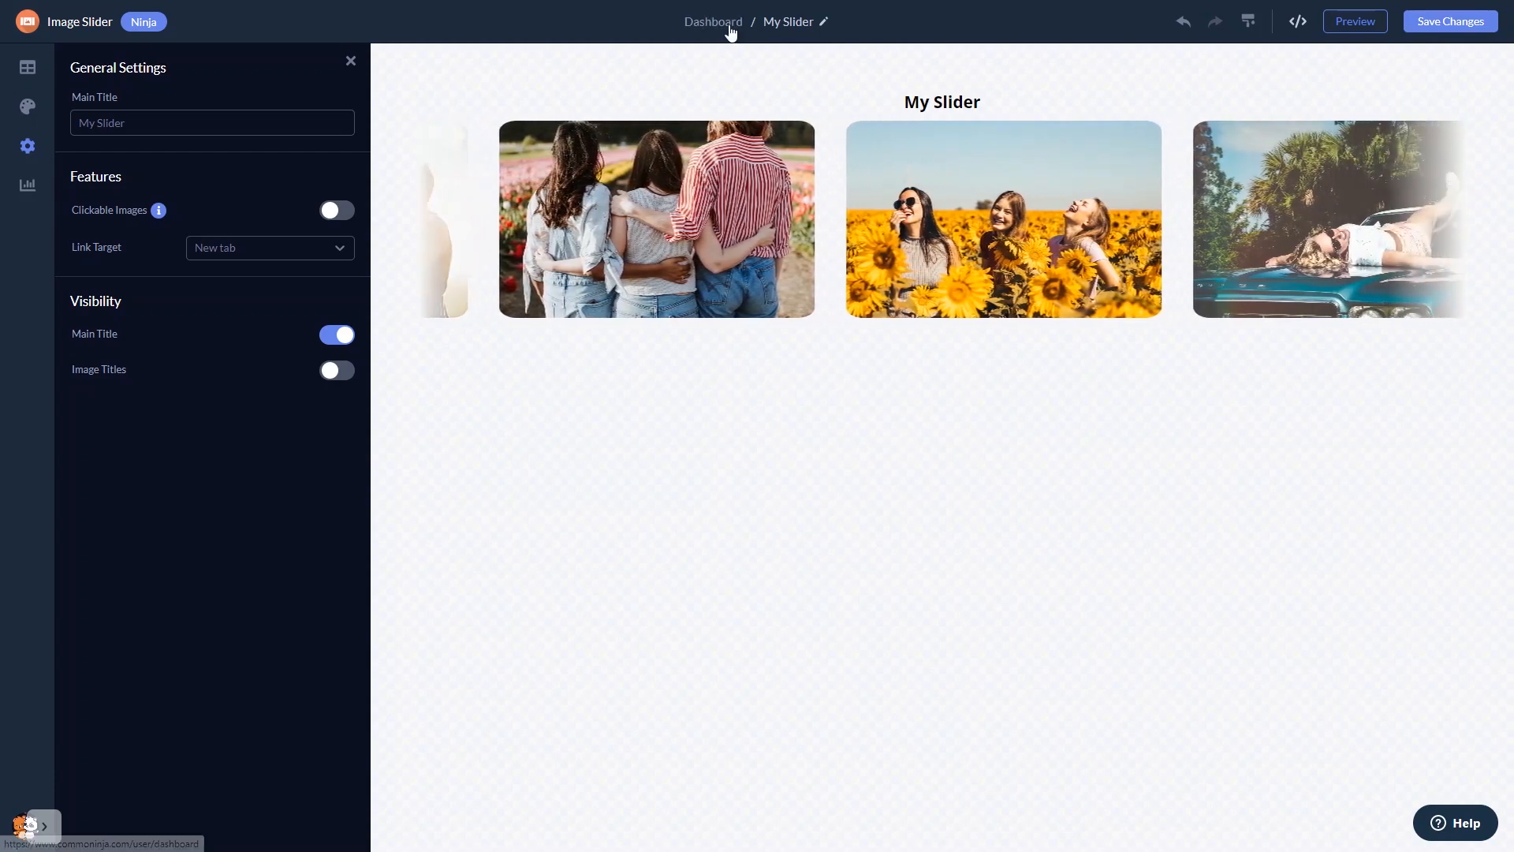
Return to the project dashboard and request the widget's Add to site installation code
{"action": "left_click", "coordinate": [713, 21]}
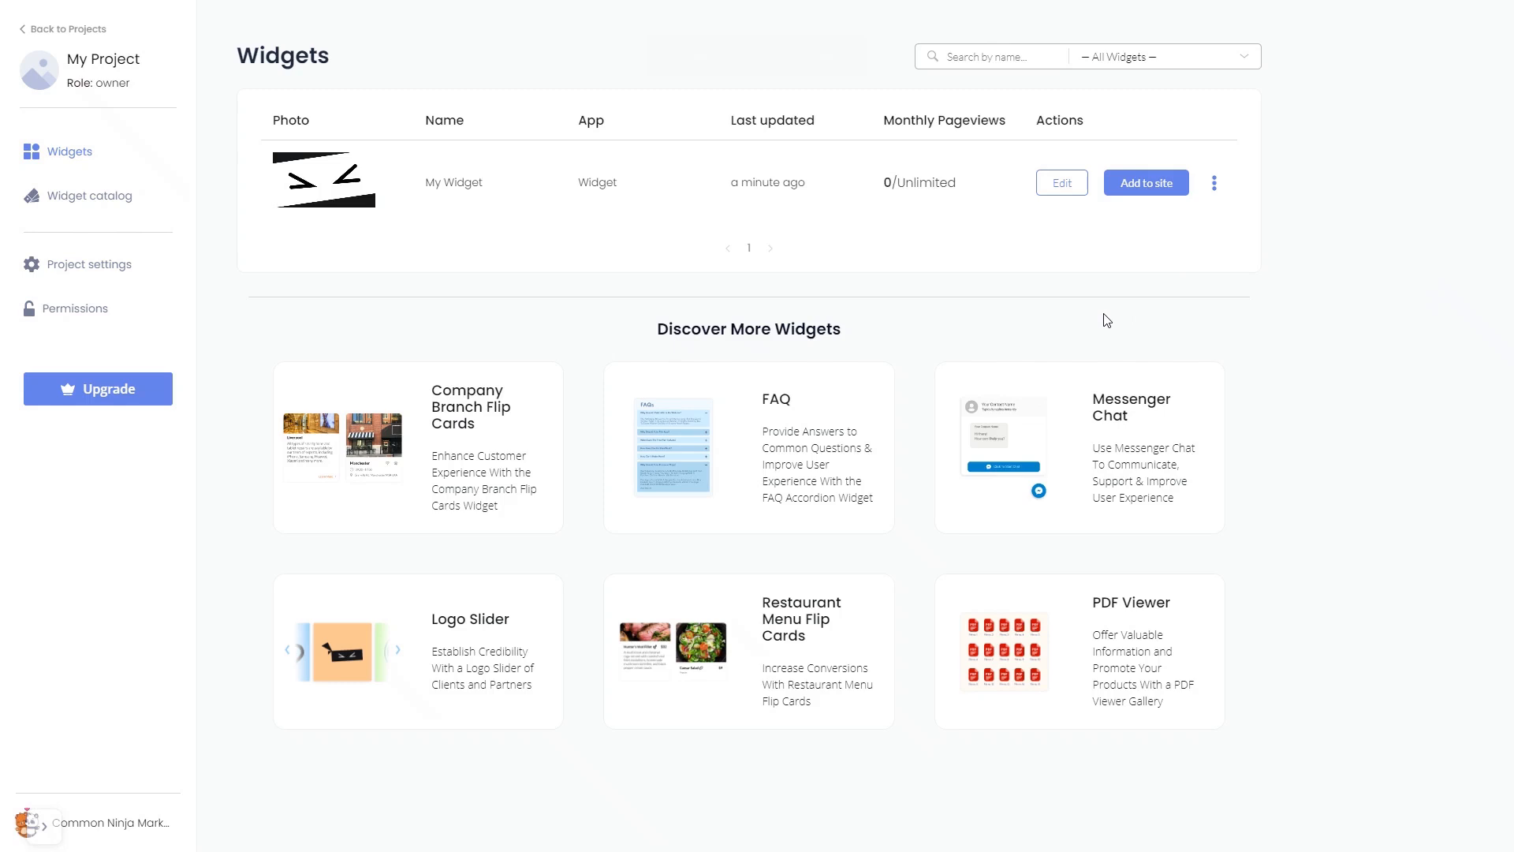
{"action": "mouse_move", "coordinate": [1145, 228]}
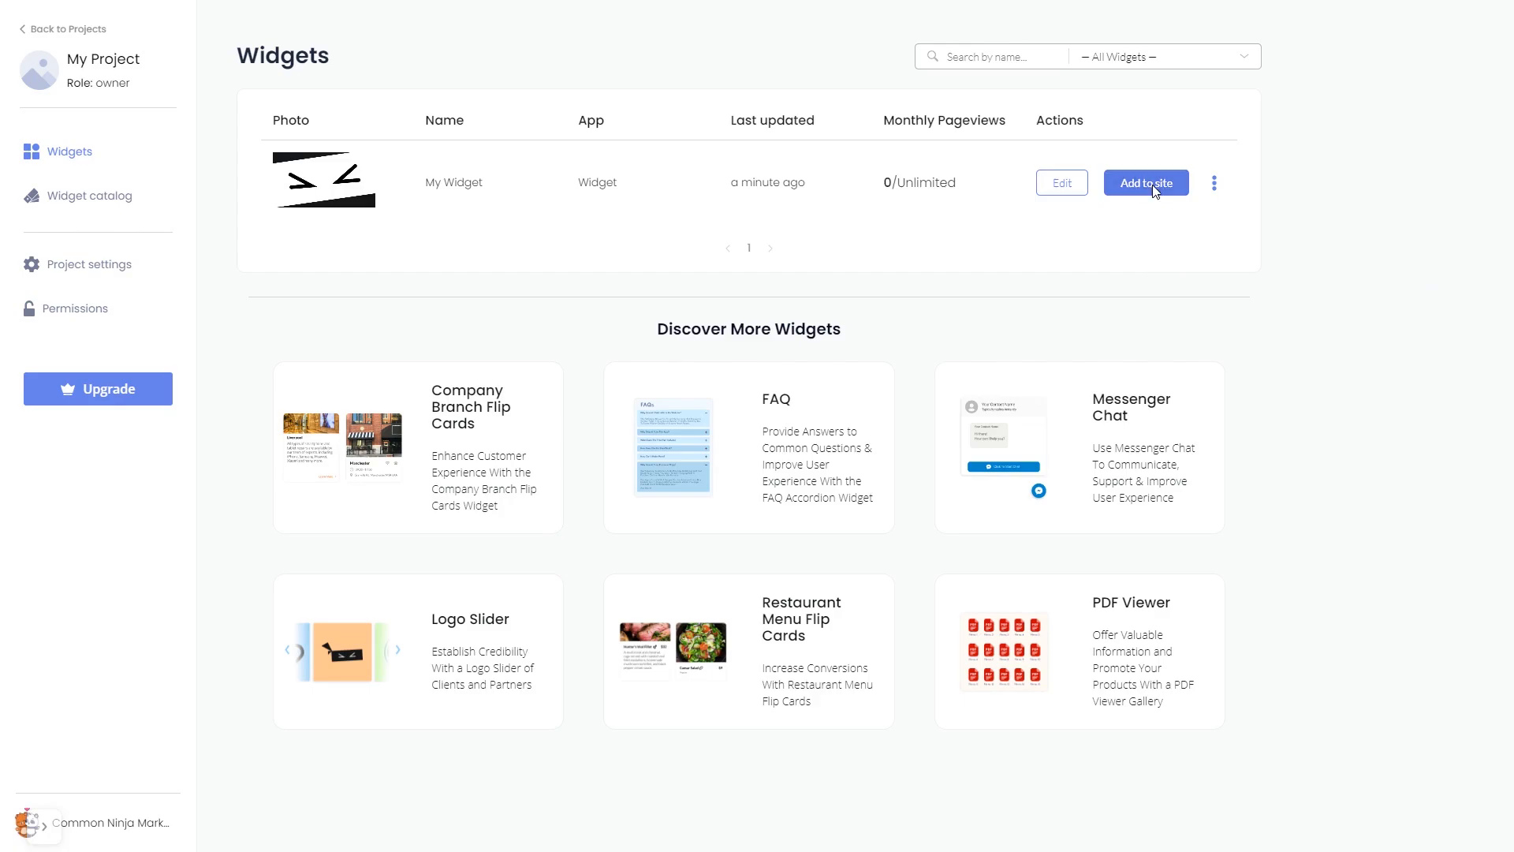
{"action": "left_click", "coordinate": [1145, 182]}
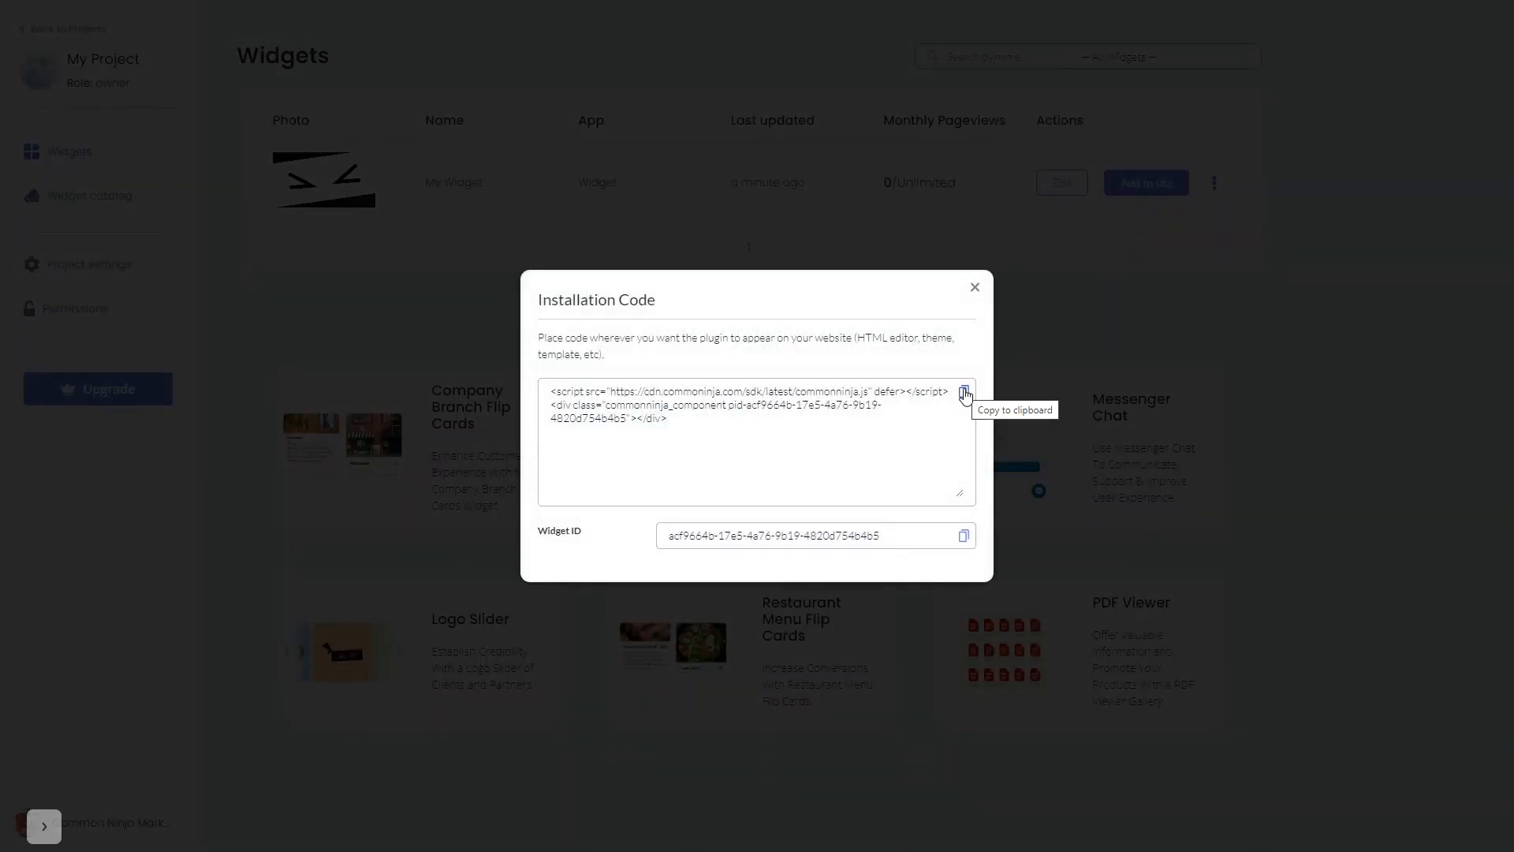
Copy the widget installation code to the clipboard and dismiss the code dialog
{"action": "left_click", "coordinate": [963, 395]}
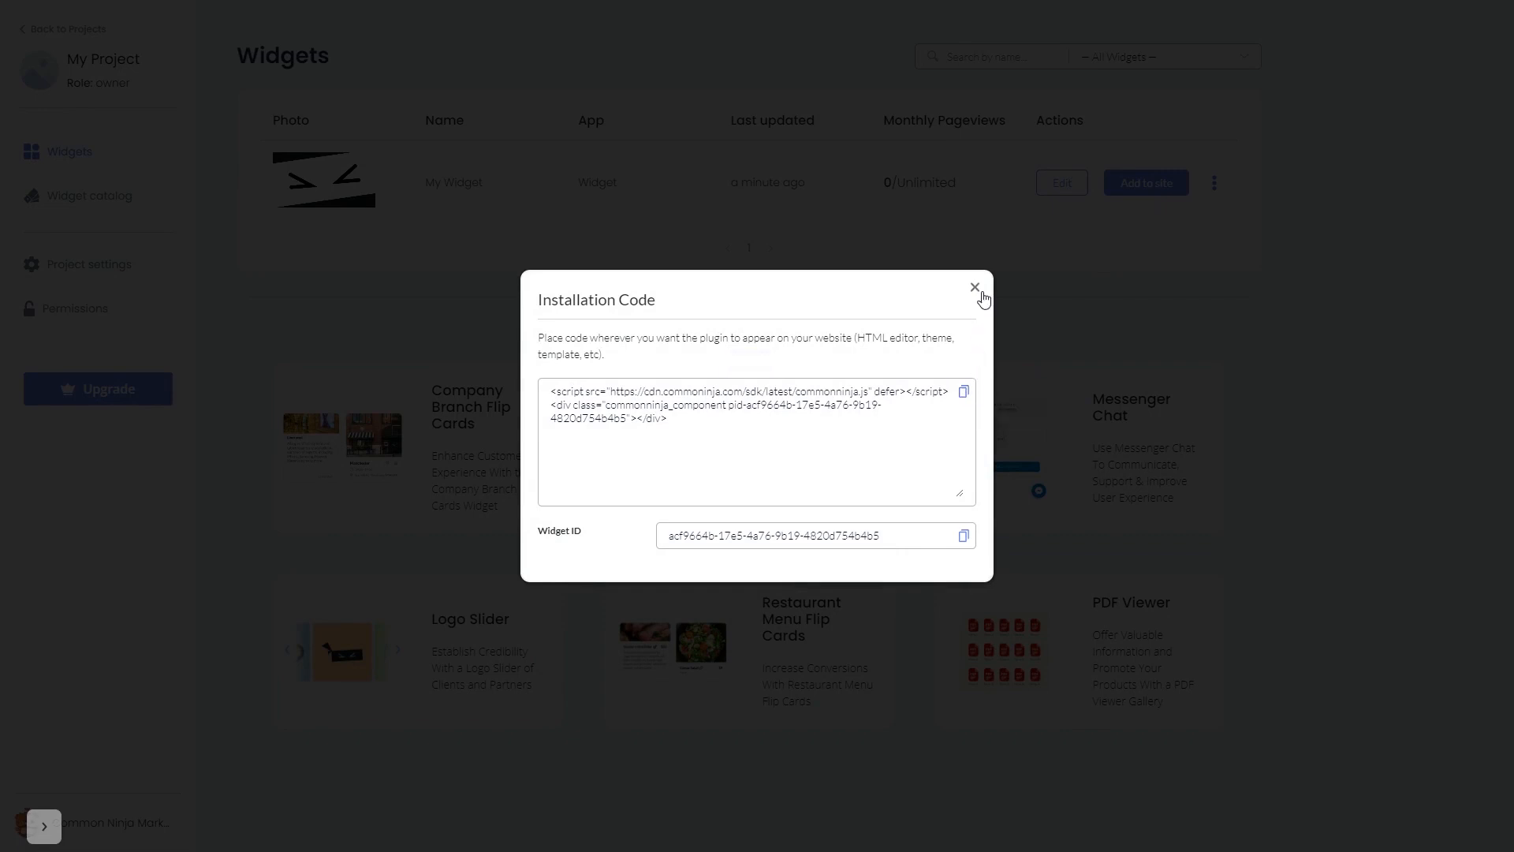
{"action": "left_click", "coordinate": [975, 289]}
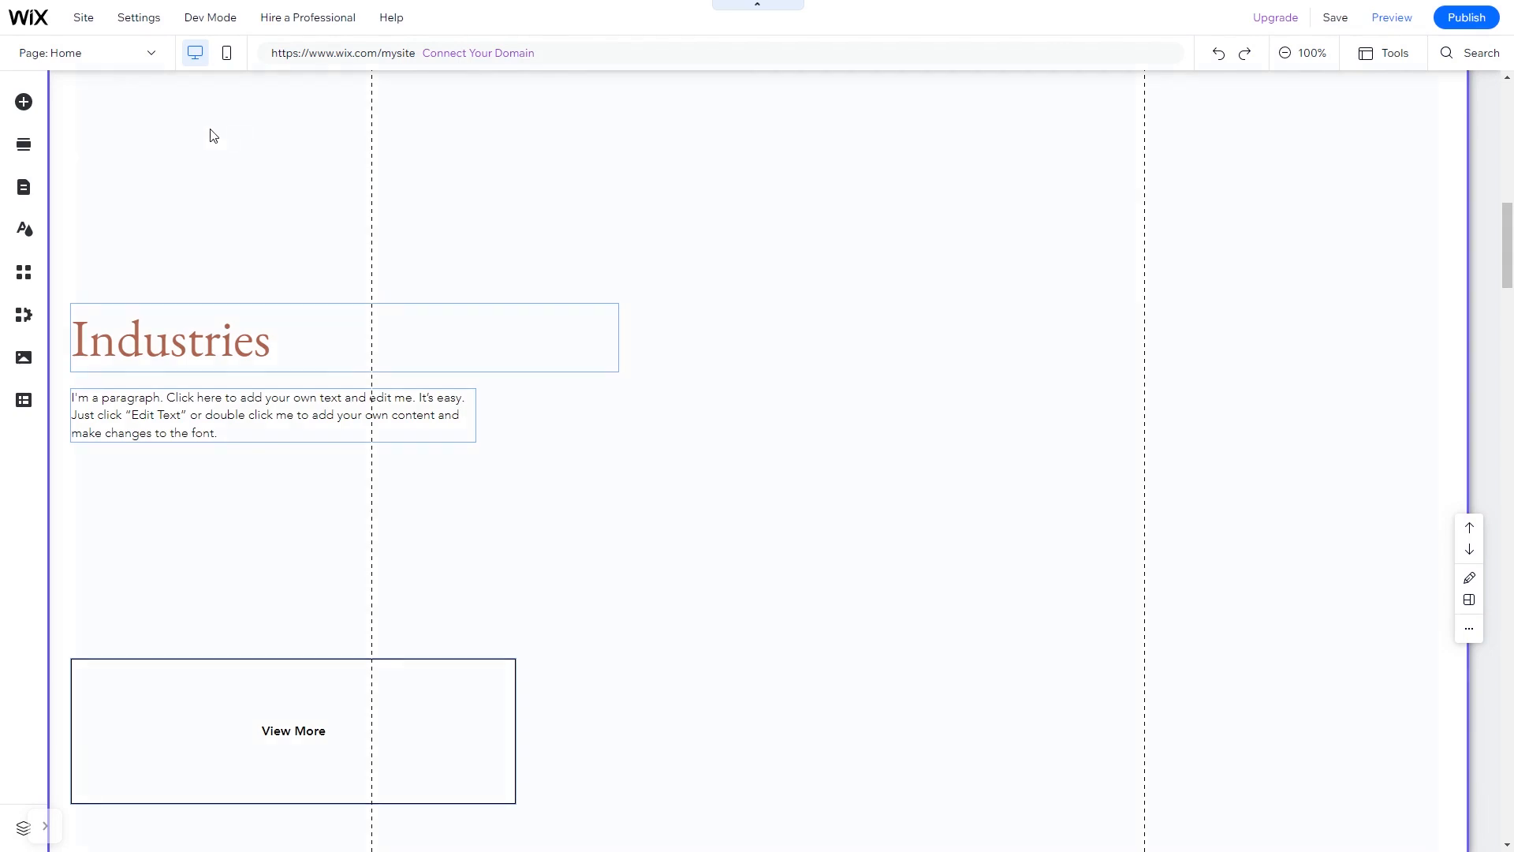
{"action": "mouse_move", "coordinate": [23, 102]}
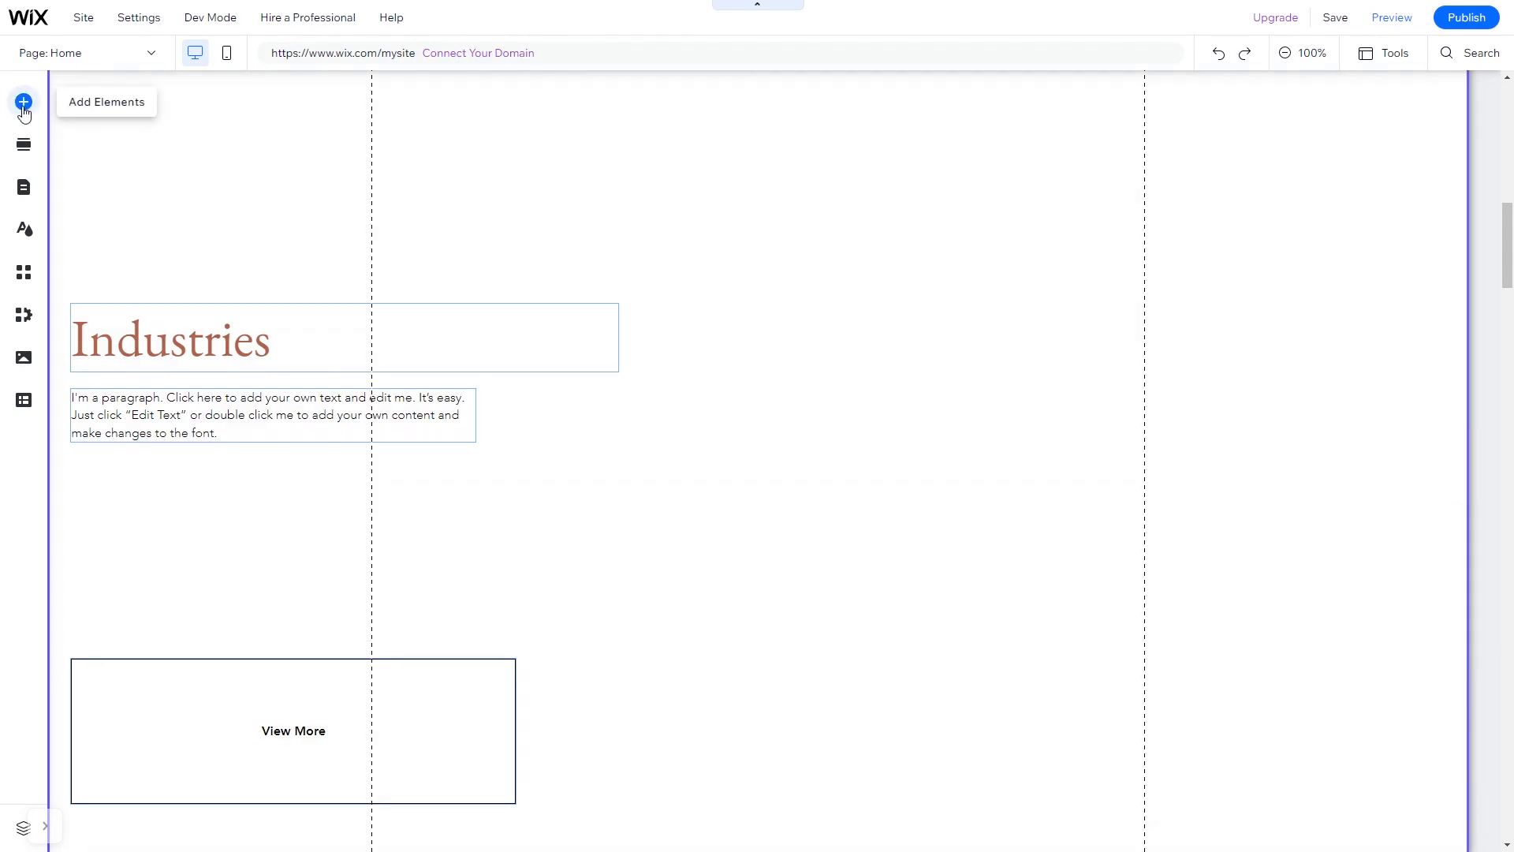
Place an Embed HTML element from Popular Embeds onto the Wix home page
{"action": "left_click", "coordinate": [23, 101]}
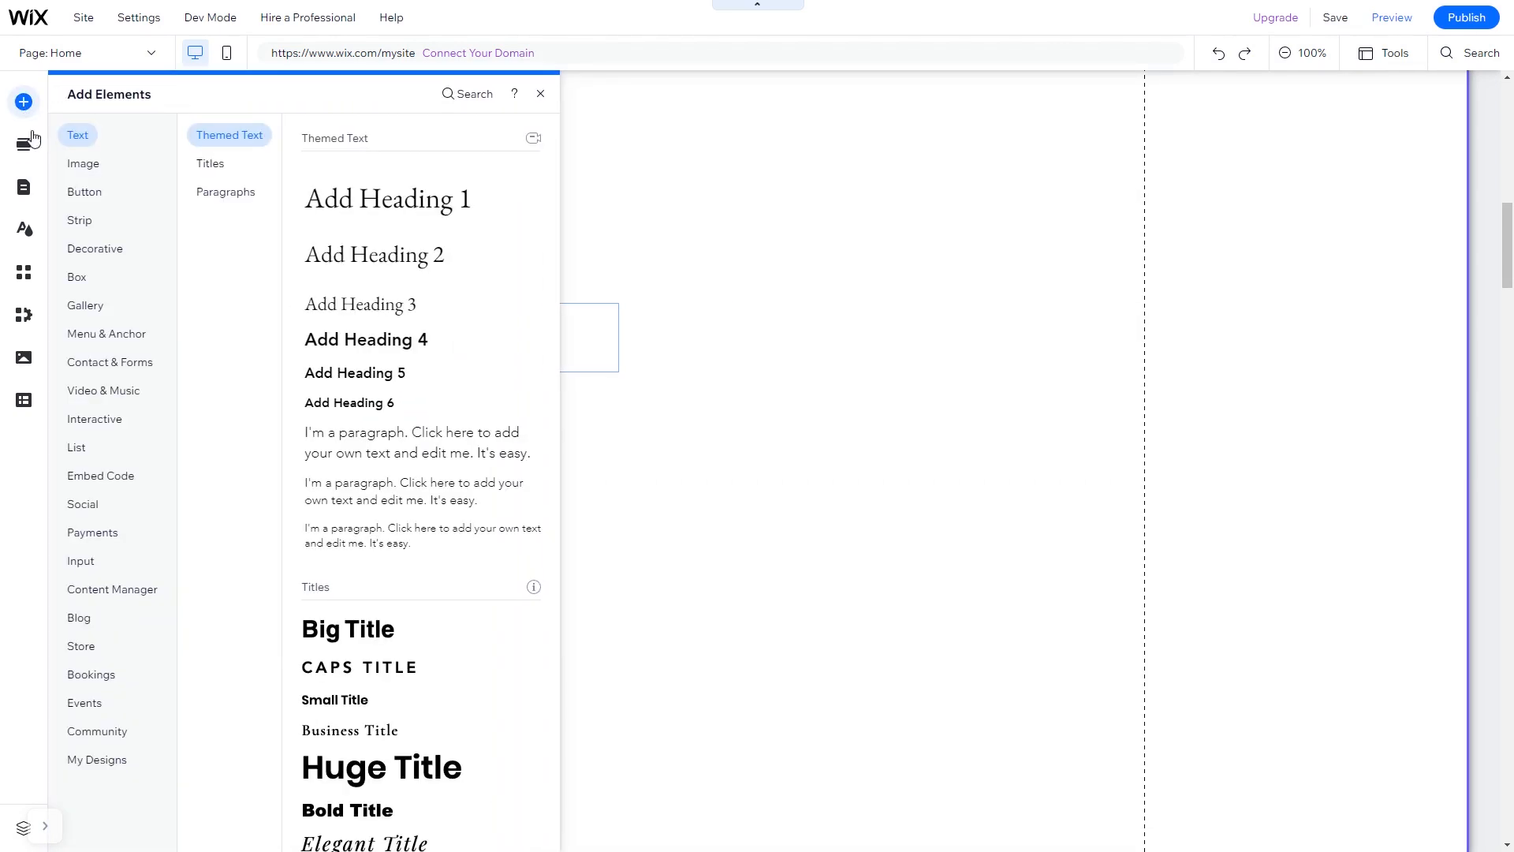
{"action": "left_click", "coordinate": [100, 476]}
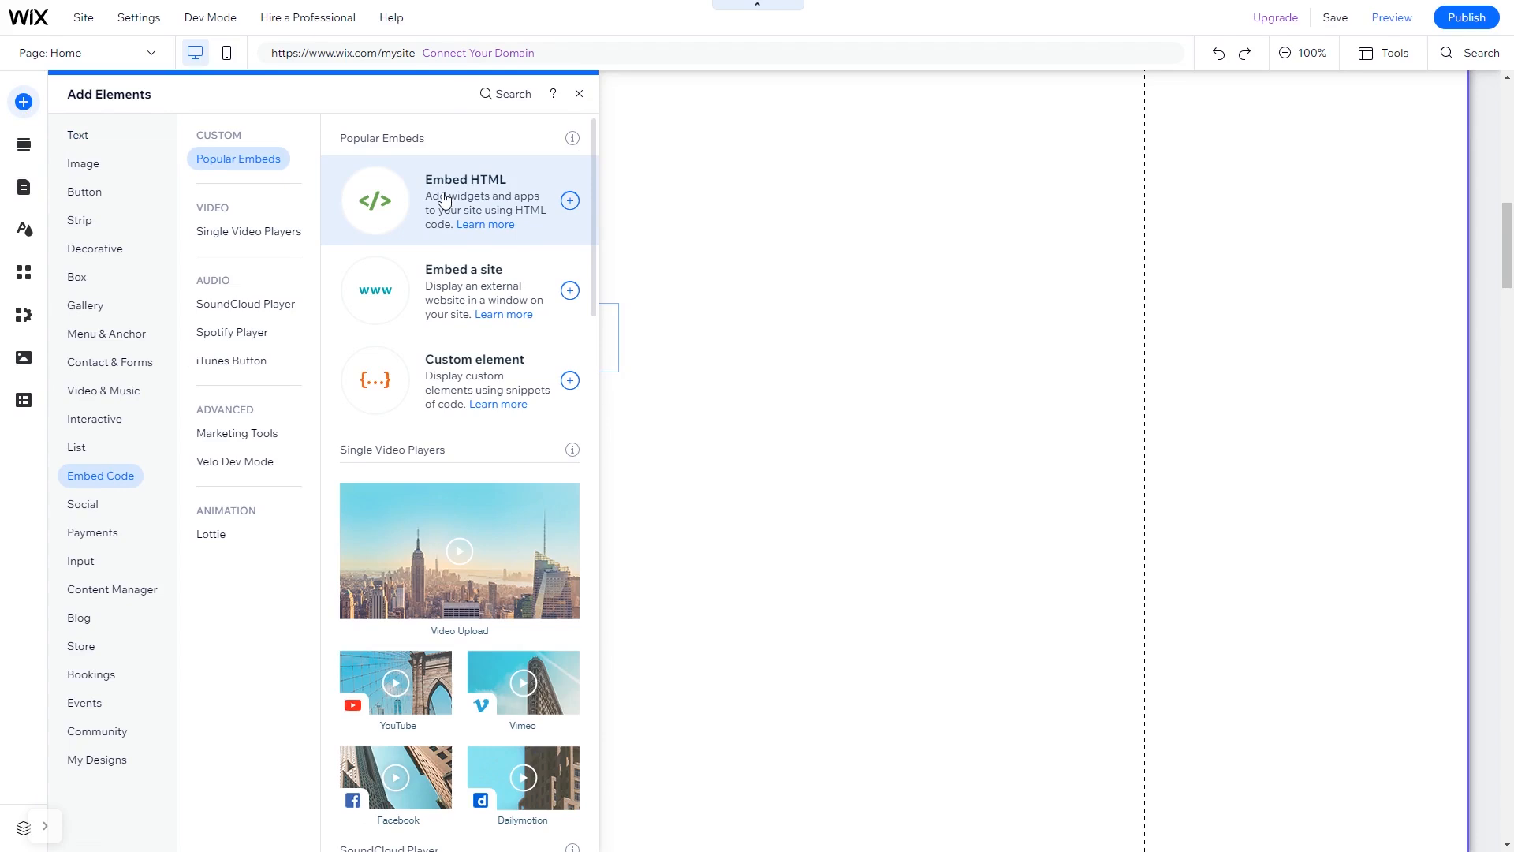
{"action": "left_click", "coordinate": [569, 199]}
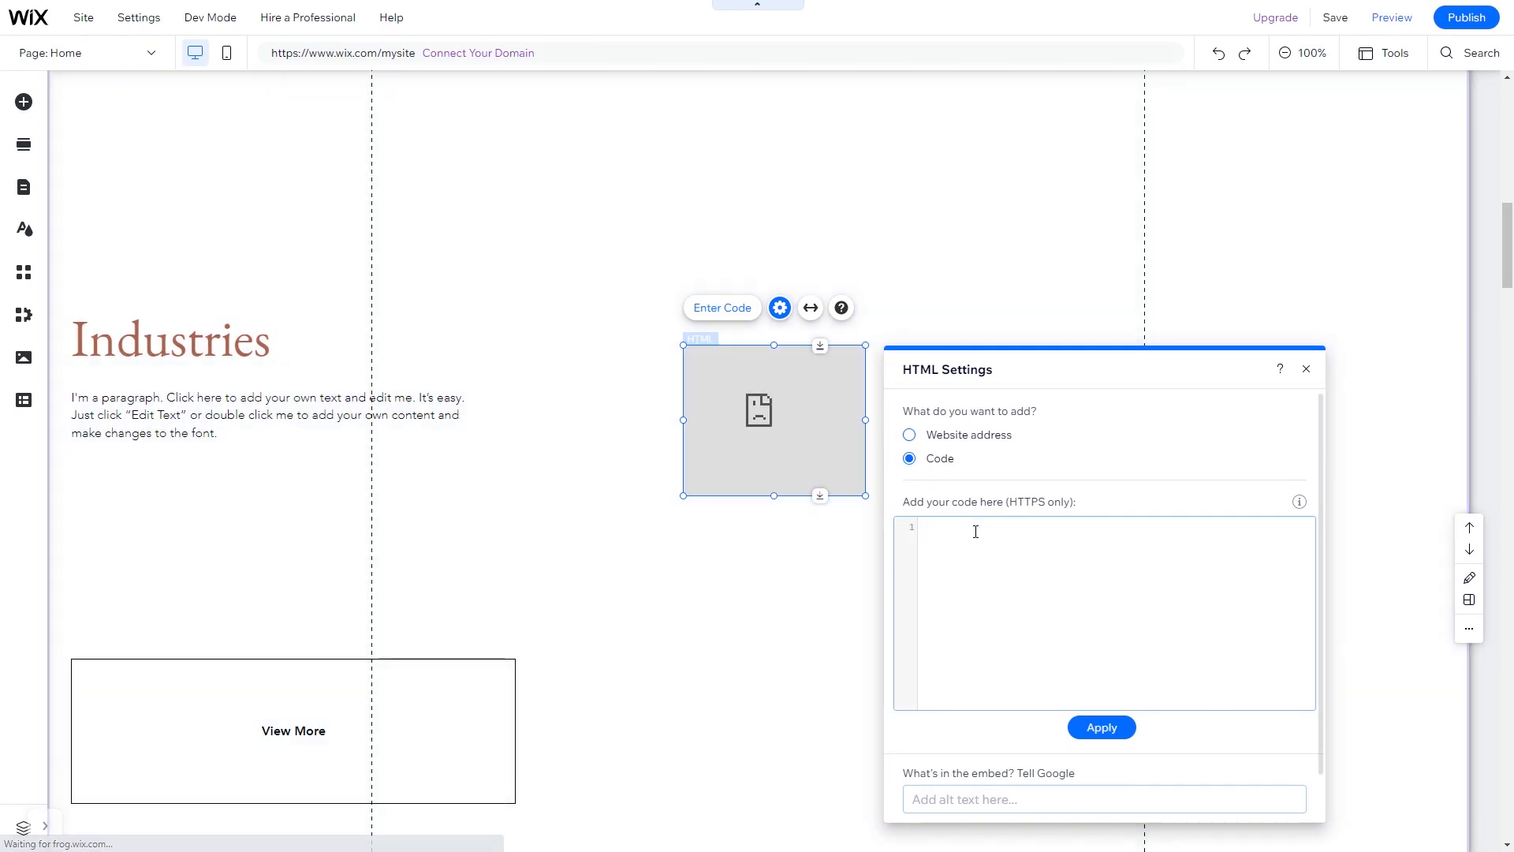
Paste the commonninja.js script install code into the HTML element and update it
{"action": "type", "text": "<script src=\"https://cdn.commonninja.com/sdk/latest/commonninja.js\" defer></script> <div class=\"commonninja_component pid-8daf3611-60ff-482a-9b50-e9581cf2afd3\"></div>"}
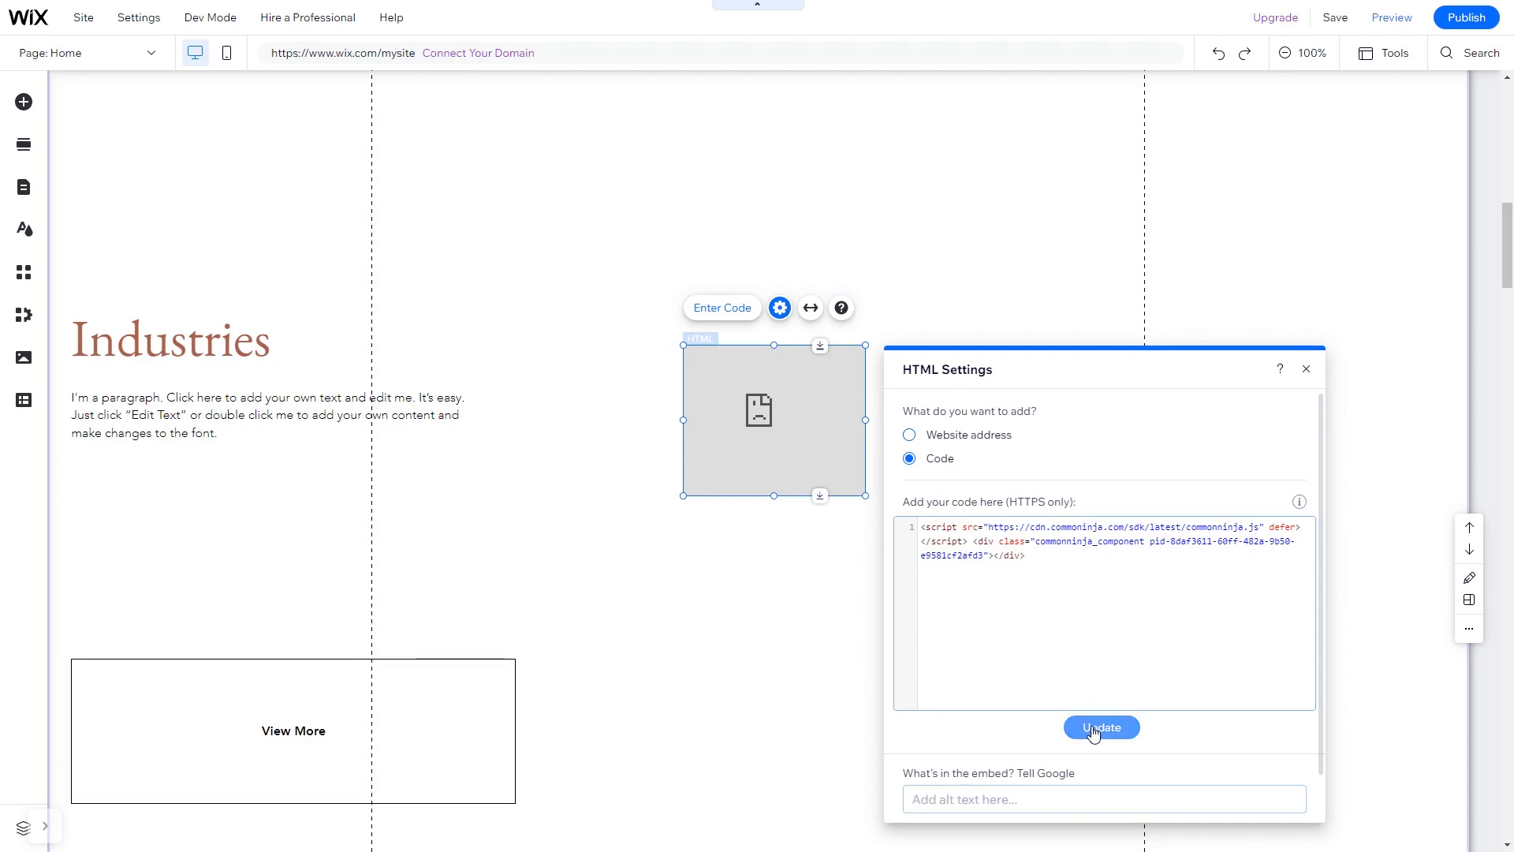
{"action": "left_click", "coordinate": [1101, 727]}
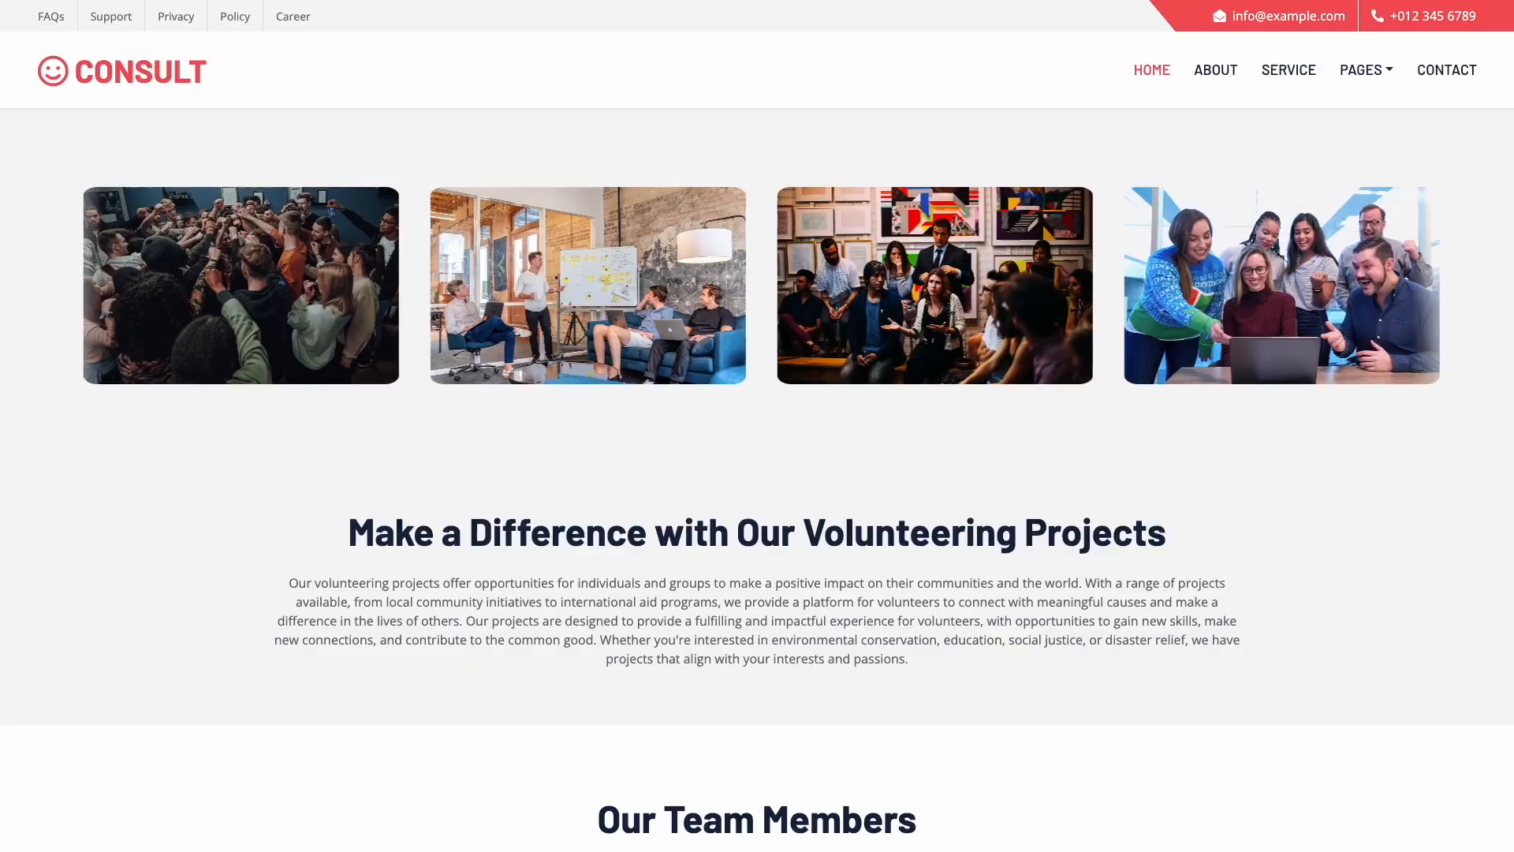